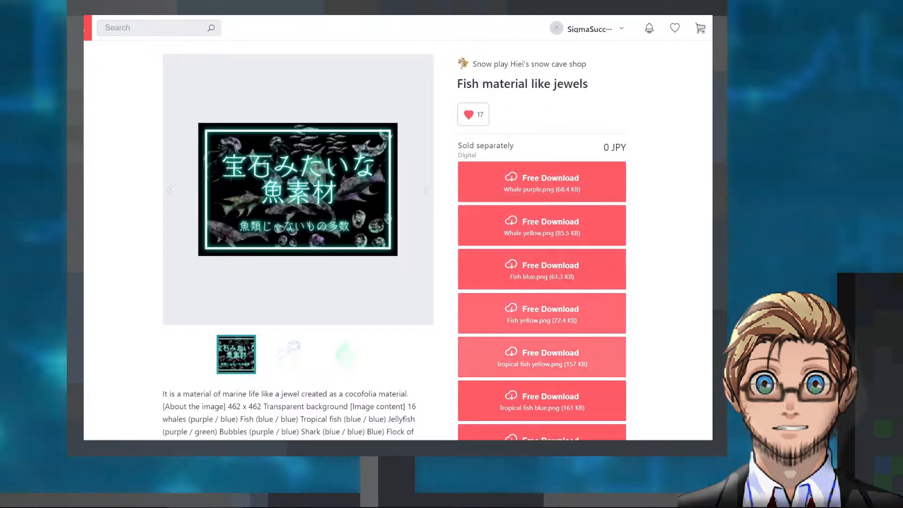
Step: View the jellyfish and green fish previews, then move on to the free Shizufo handwritten font page
left_click(289, 354)
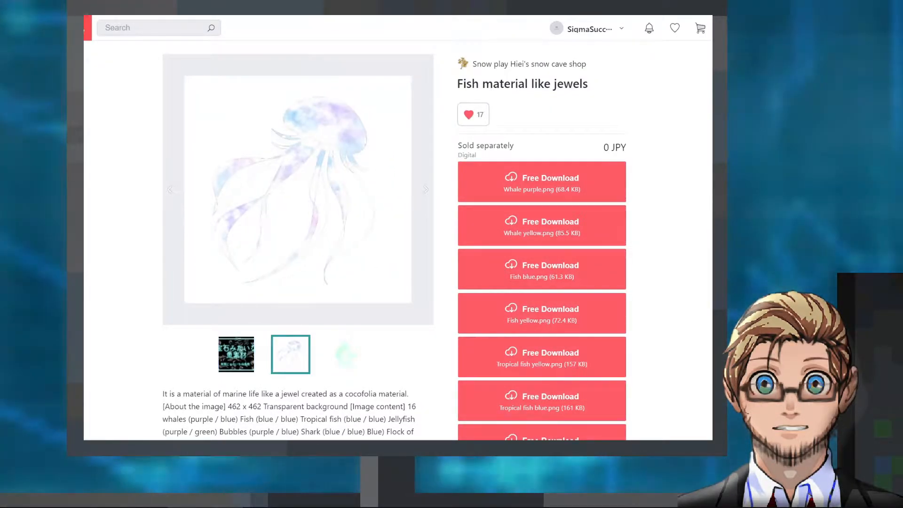
left_click(344, 355)
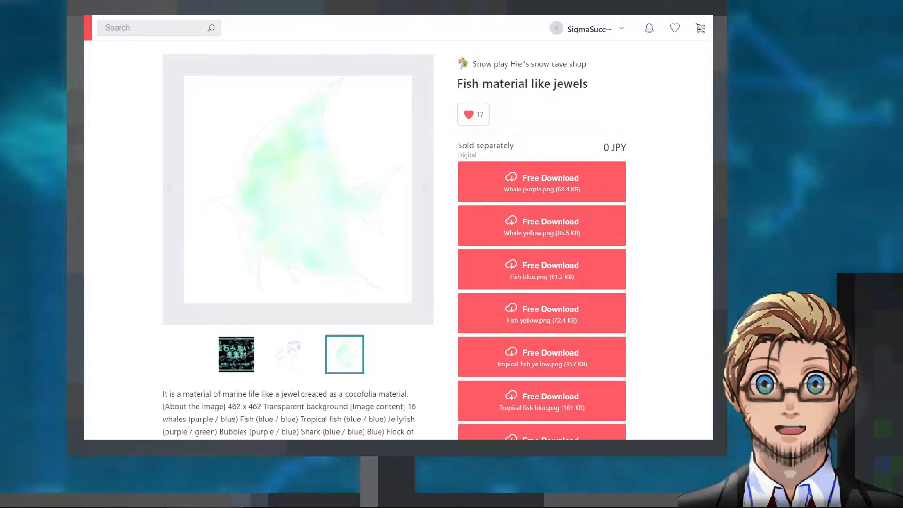
left_click(291, 353)
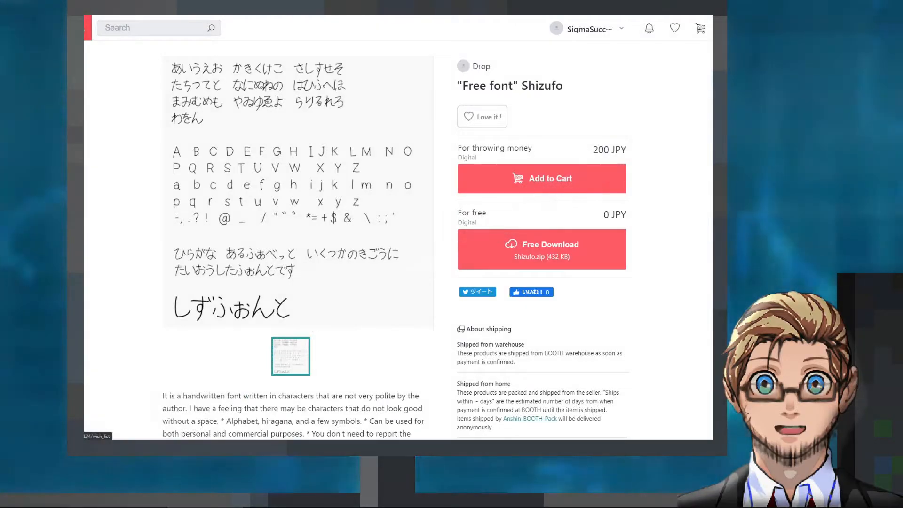
left_click(482, 117)
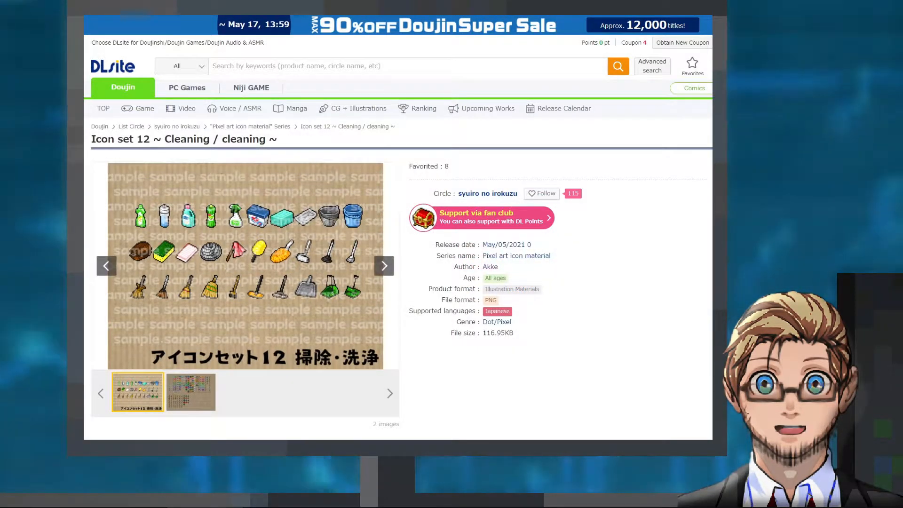
Step: View the full sheet of pixel cleaning icons in Icon set 12, then return to the first preview
left_click(191, 392)
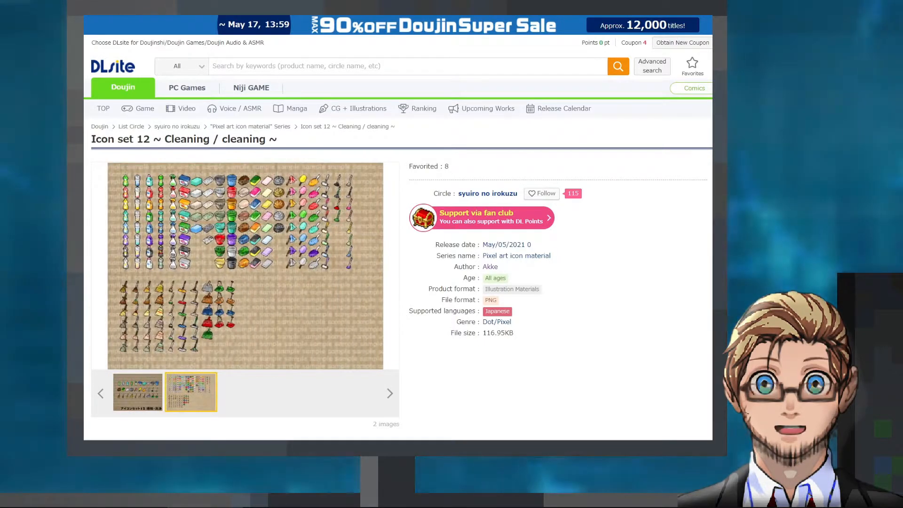
left_click(138, 393)
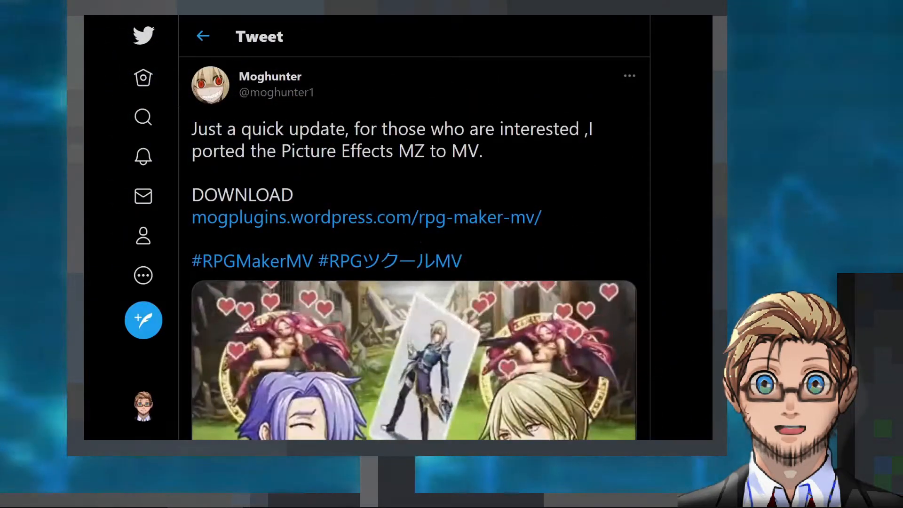
scroll("down", 3)
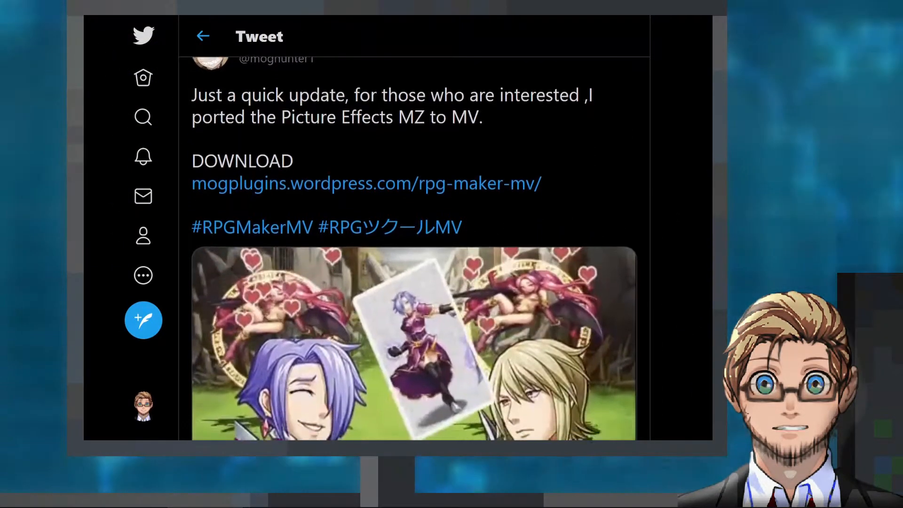
scroll("down", 3)
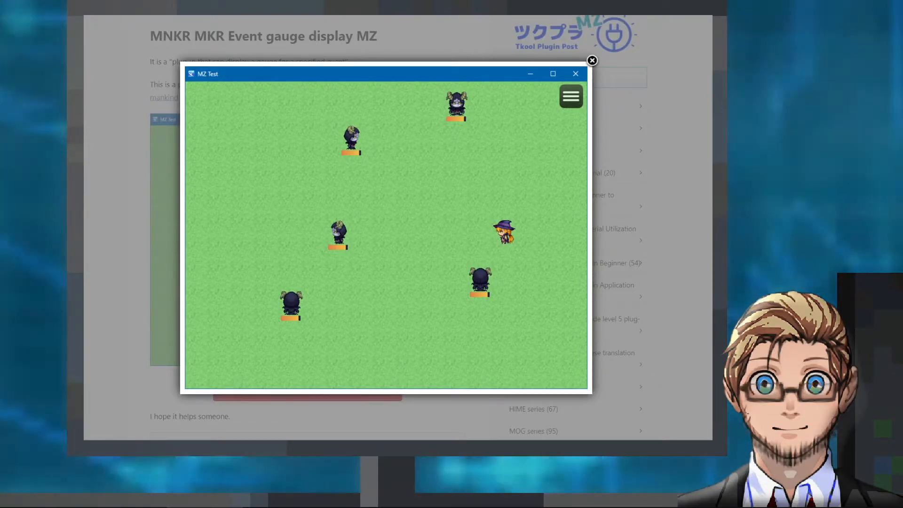
Step: Enlarge the Event gauge display MZ screenshot showing orange gauges under map characters
left_click(574, 73)
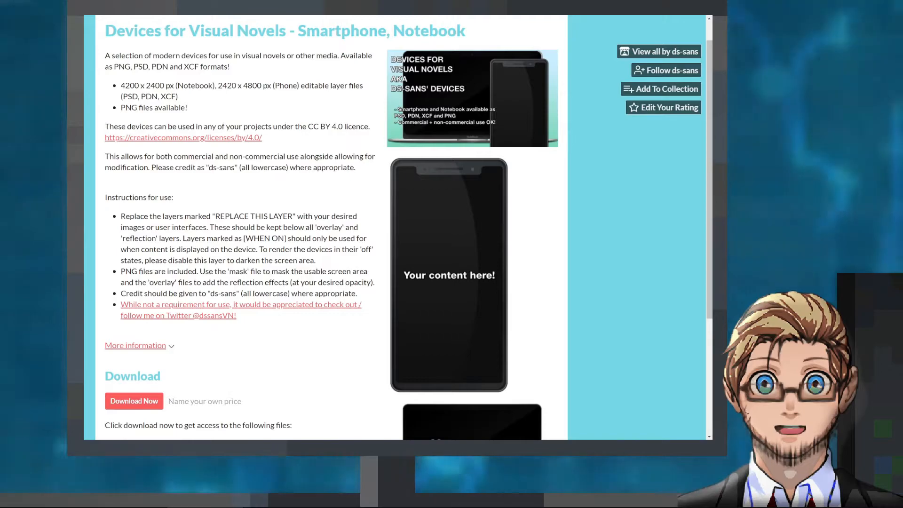
Step: View the Lamore's Adventure tileset preview, then scroll through the r/RPGMaker Steam demo tips post
left_click(448, 276)
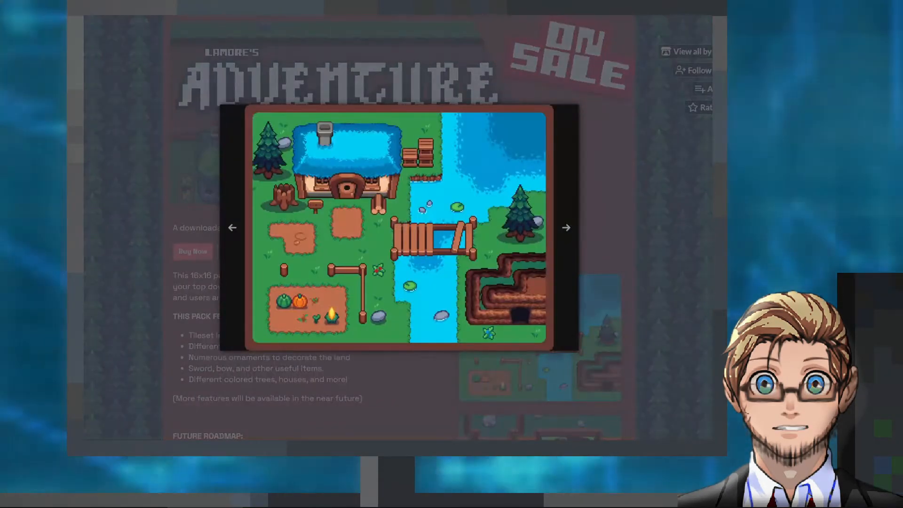
left_click(567, 228)
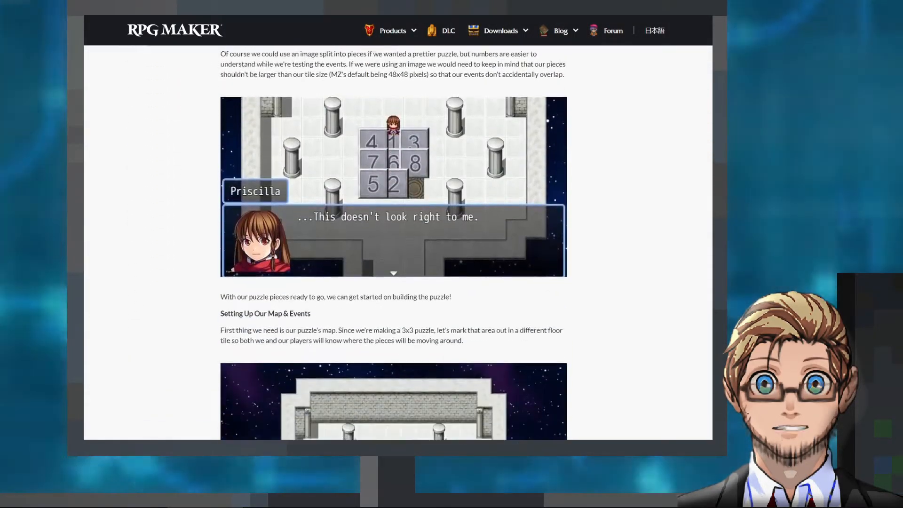
scroll("down", 3)
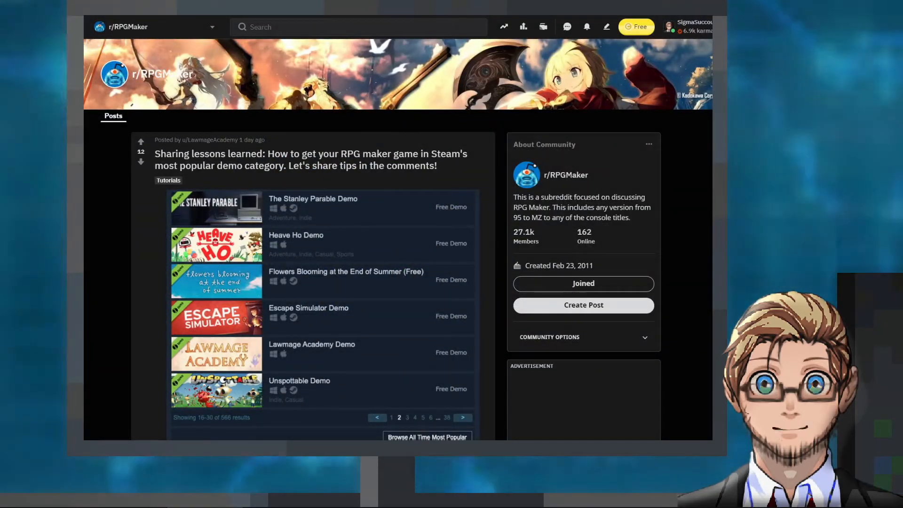
scroll("down", 3)
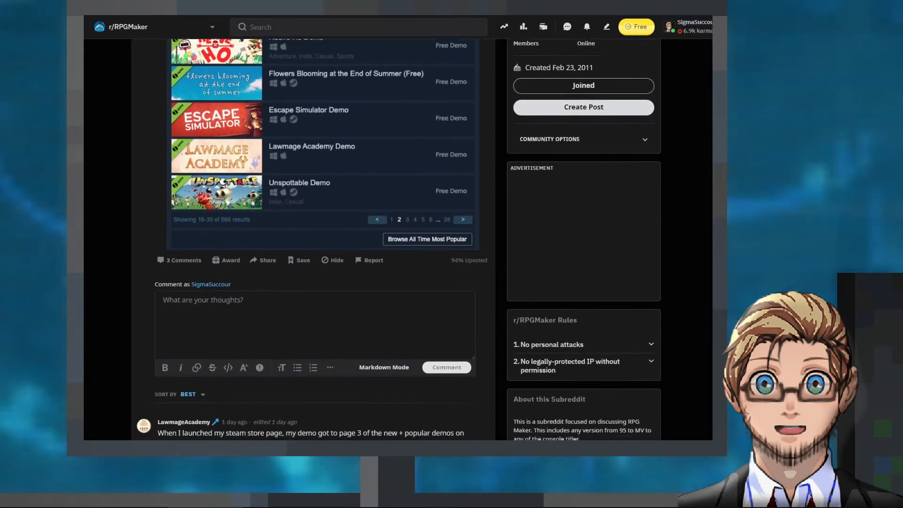
scroll("down", 3)
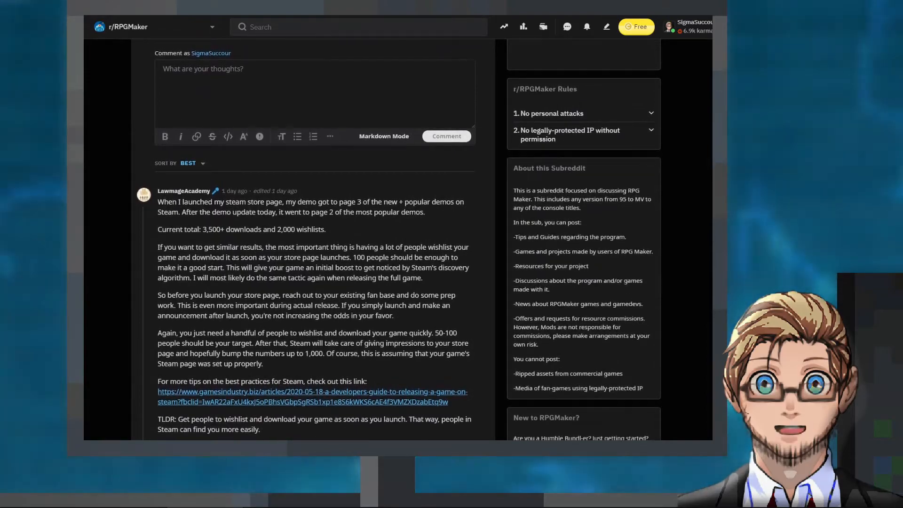